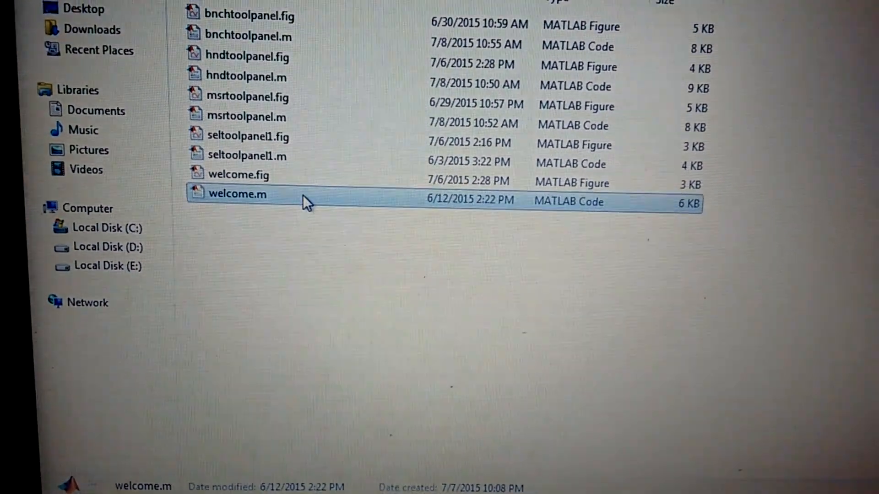
- Launch MATLAB by opening welcome.m from the project folder in Windows Explorer
double_click(237, 194)
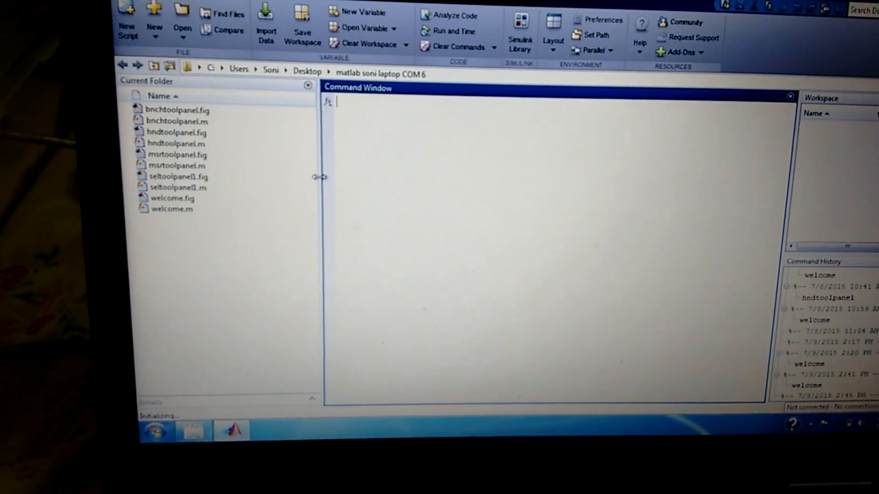
- Open welcome.m from the Current Folder panel in the Editor
double_click(172, 209)
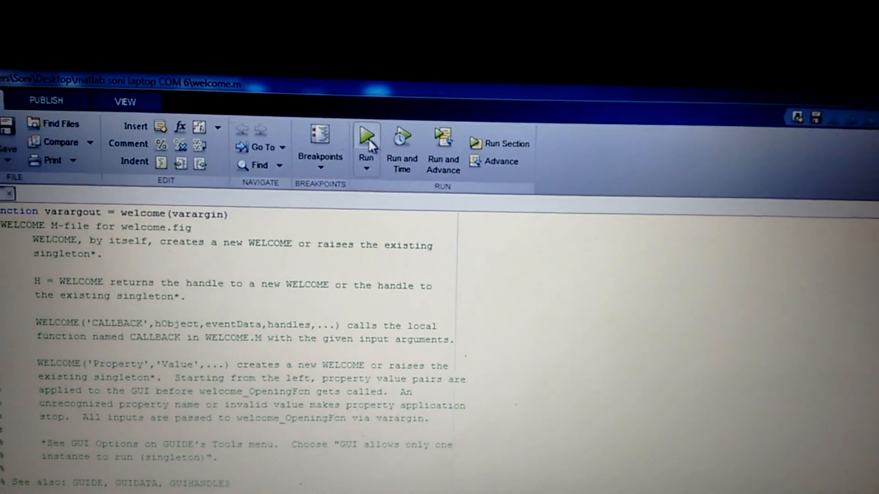
- Run welcome.m and focus the login window's password box
left_click(366, 136)
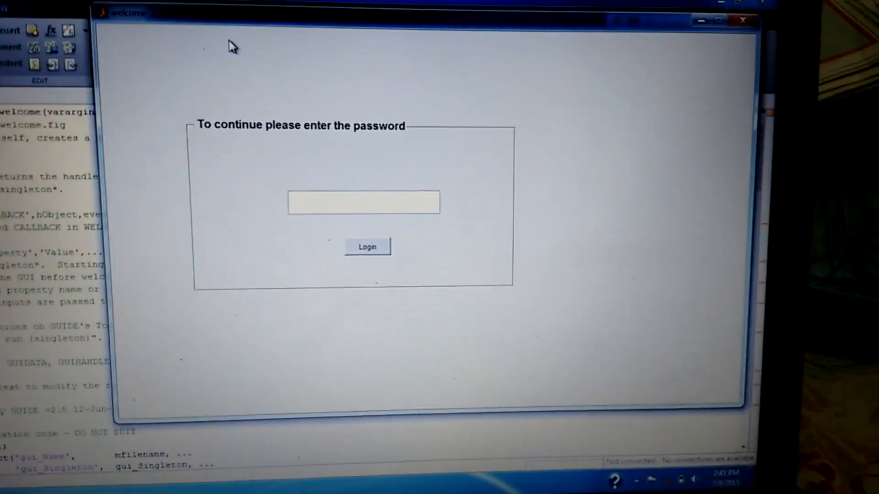
left_click(363, 203)
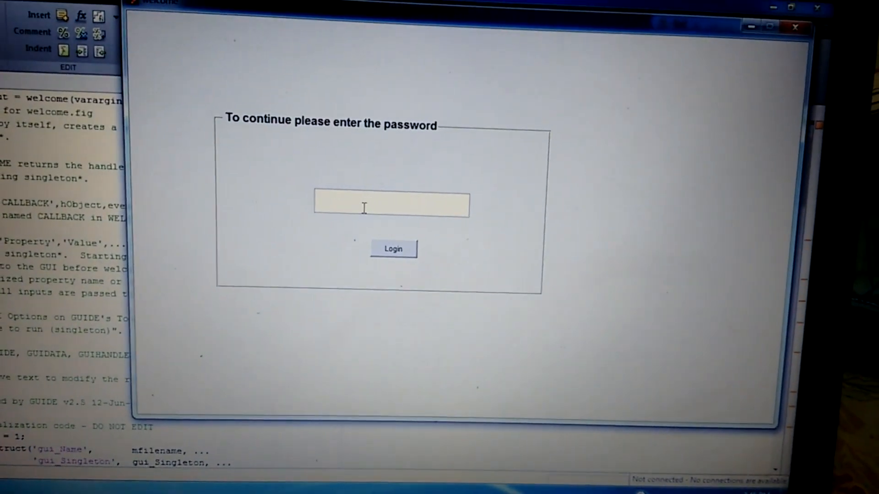
left_click(391, 205)
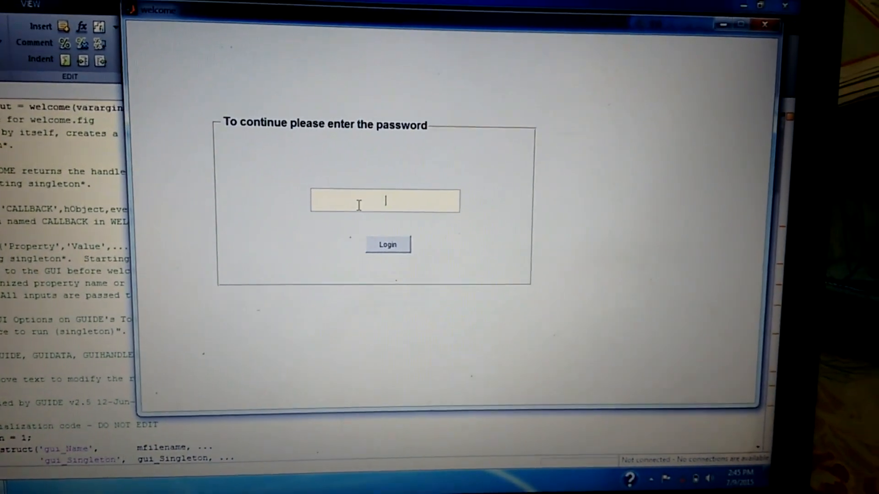
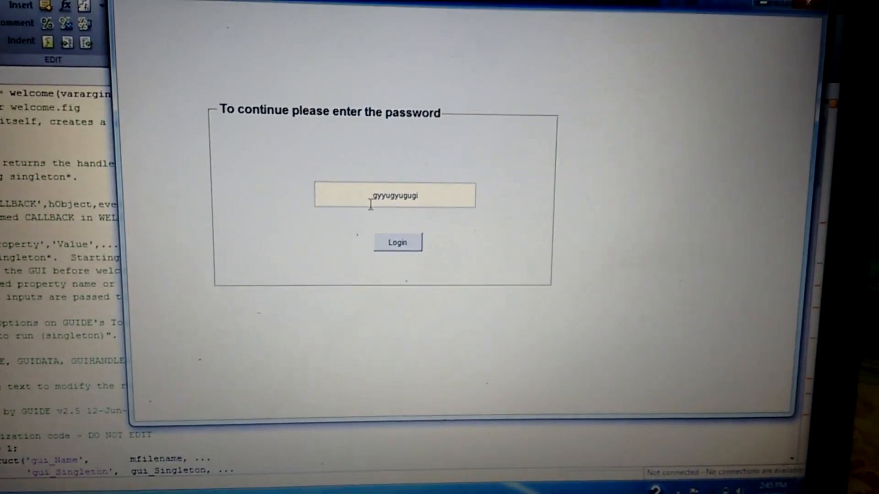
left_click(406, 257)
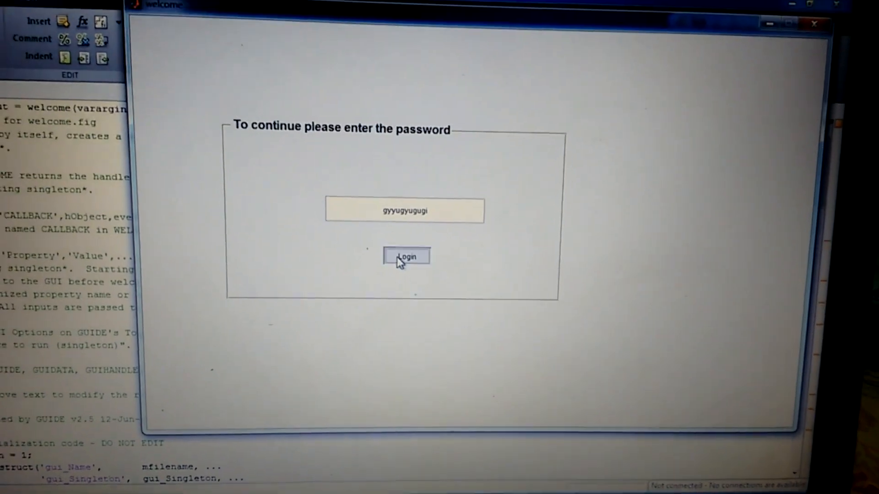
left_click(406, 257)
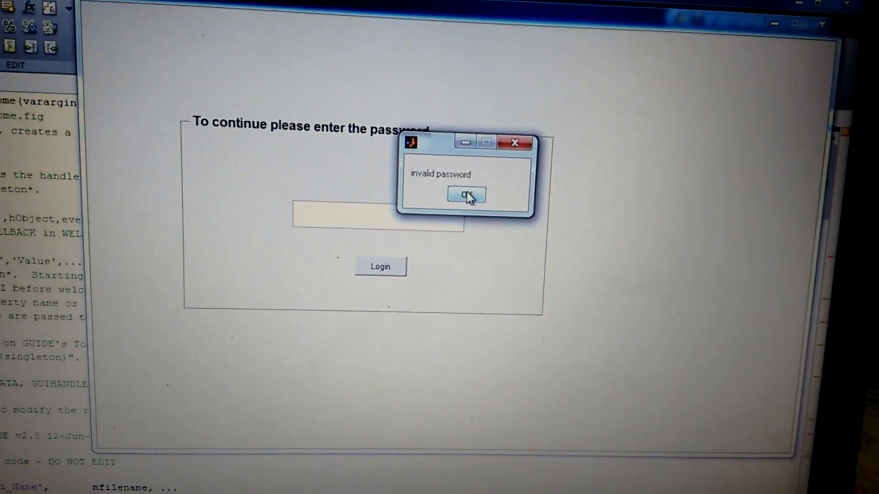
left_click(467, 194)
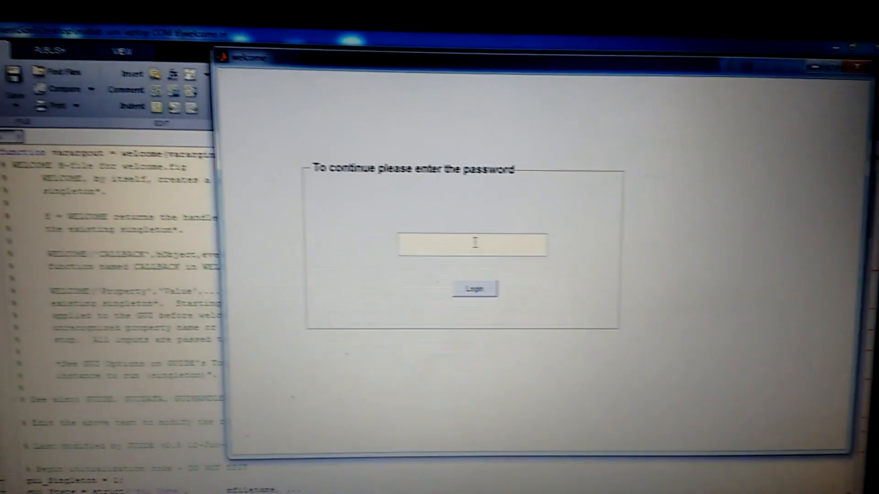
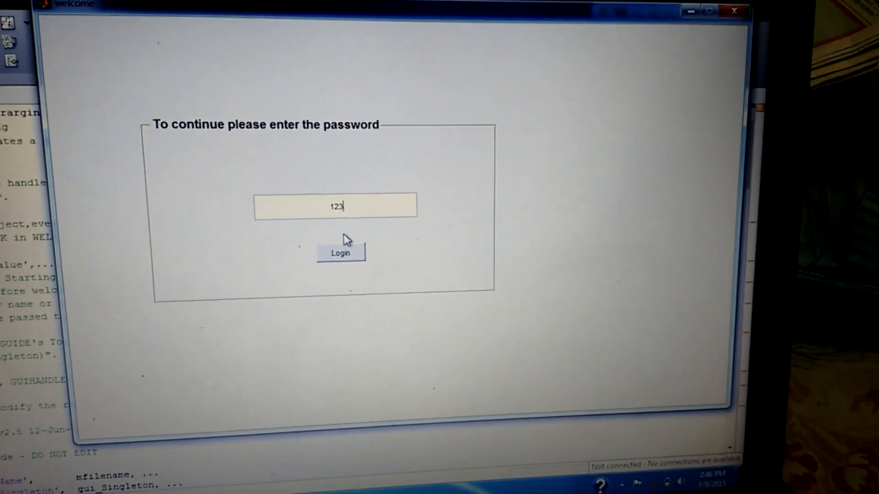
left_click(341, 253)
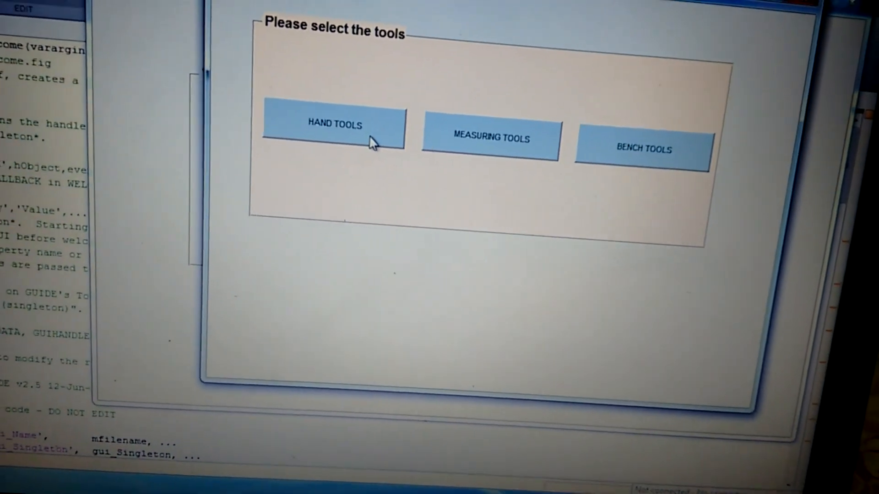
left_click(334, 124)
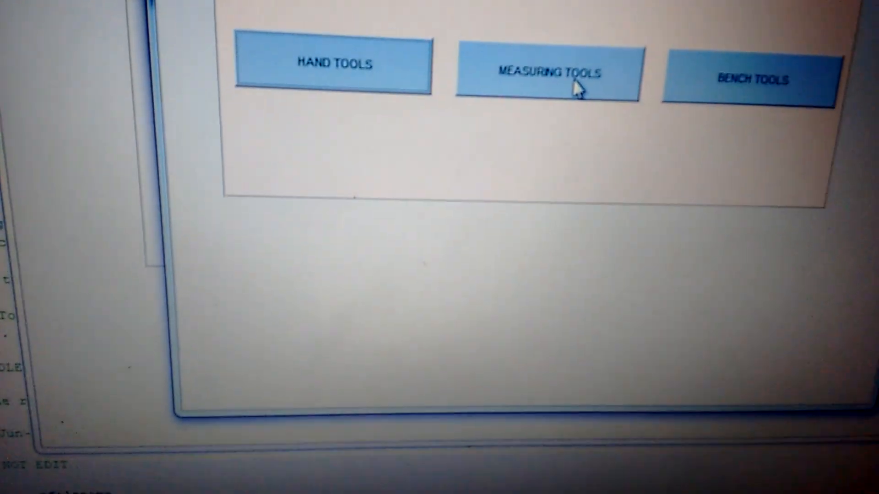
- Choose MEASURING TOOLS to open the msrtoolpanel with LED on/off instrument buttons
left_click(549, 73)
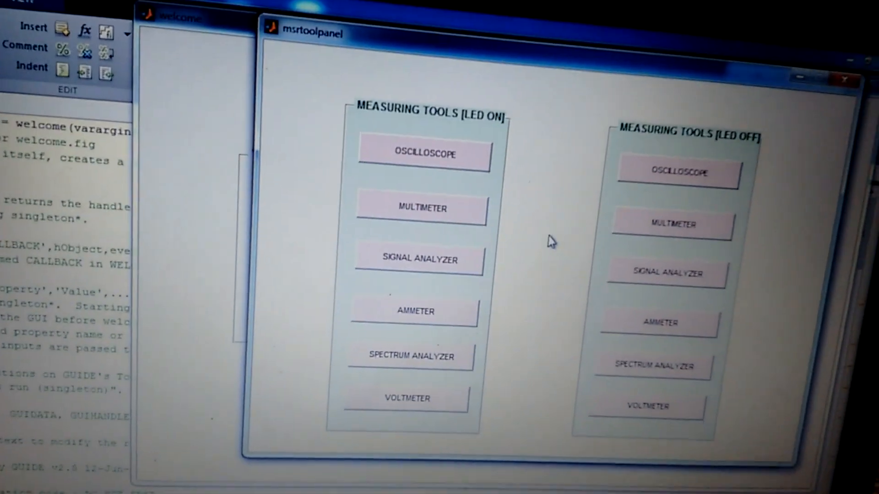